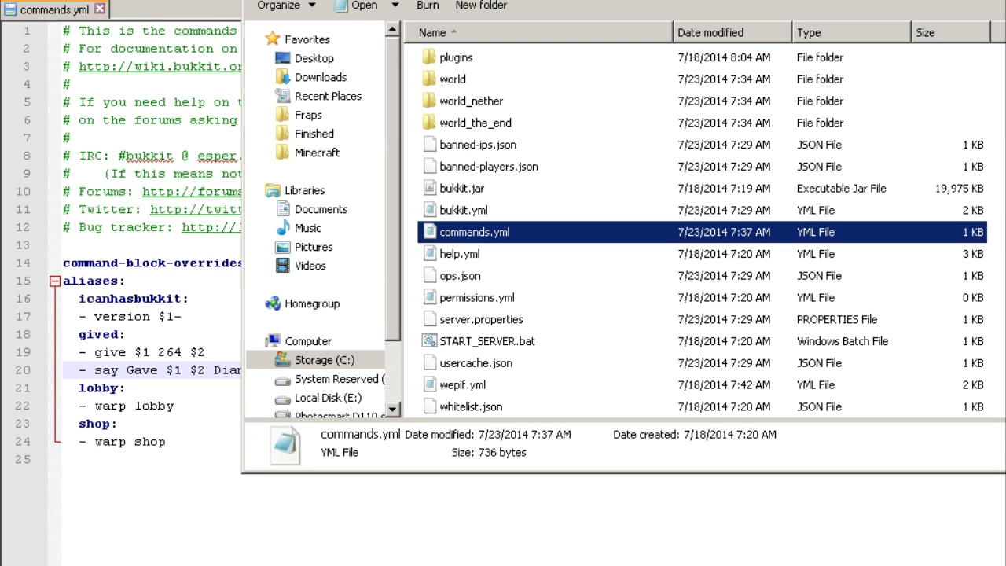
{"action": "mouse_move", "coordinate": [503, 251]}
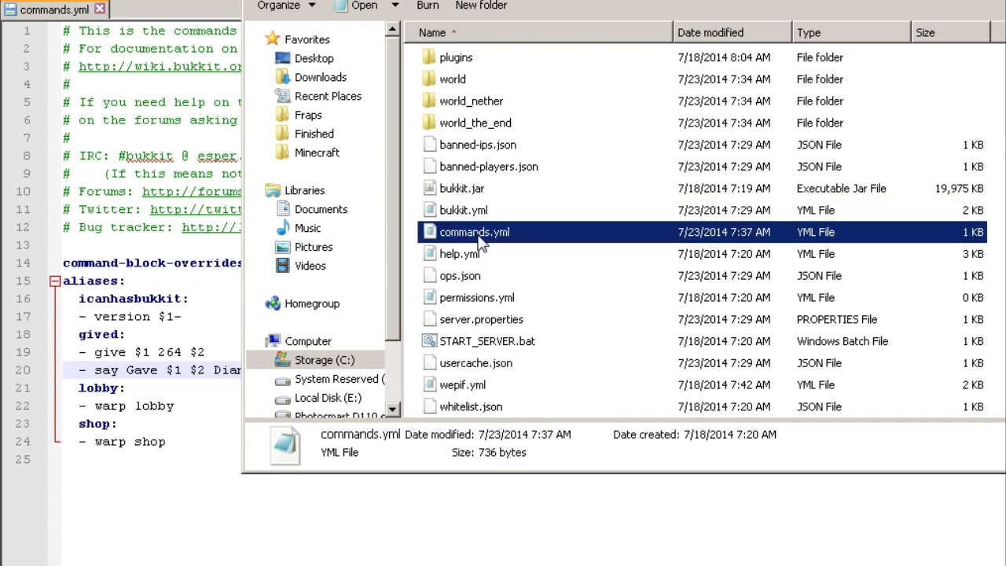
- Select commands.yml in the server folder and bring up its file actions
{"action": "left_click", "coordinate": [462, 211]}
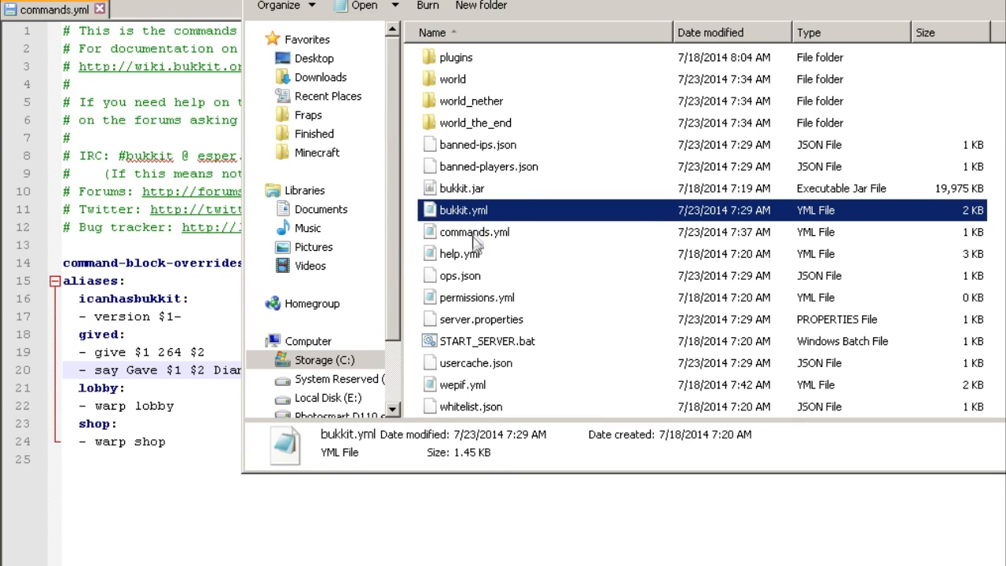
{"action": "left_click", "coordinate": [474, 231]}
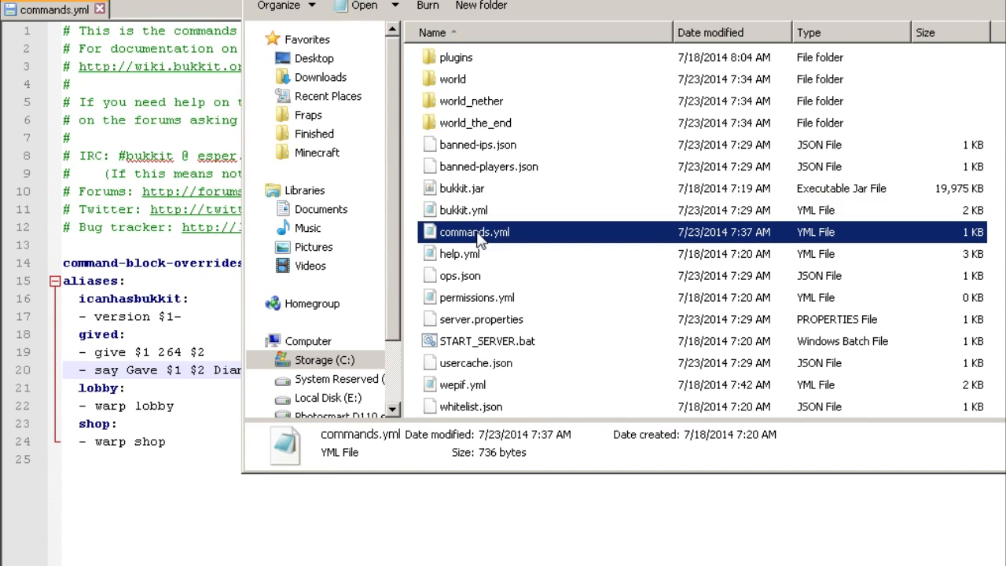
{"action": "mouse_move", "coordinate": [453, 249]}
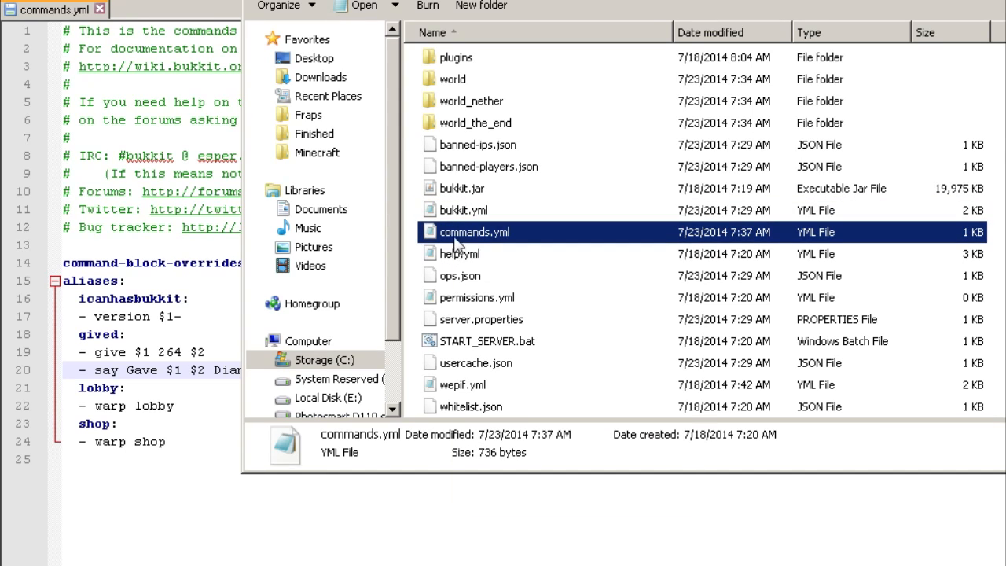
{"action": "right_click", "coordinate": [473, 231]}
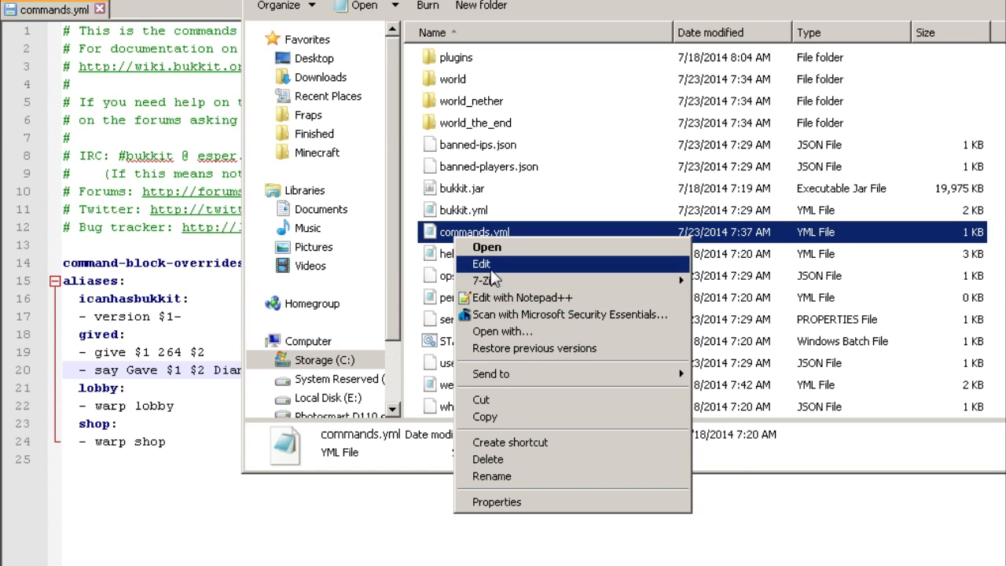
- Edit commands.yml in Notepad++ and delete the empty line after the shop alias
{"action": "left_click", "coordinate": [481, 264]}
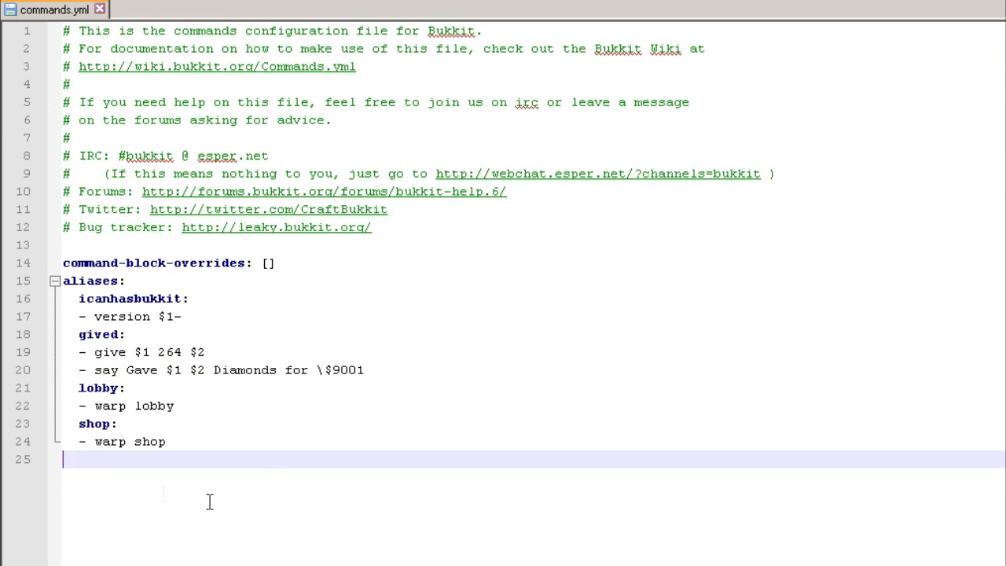
{"action": "mouse_move", "coordinate": [187, 459]}
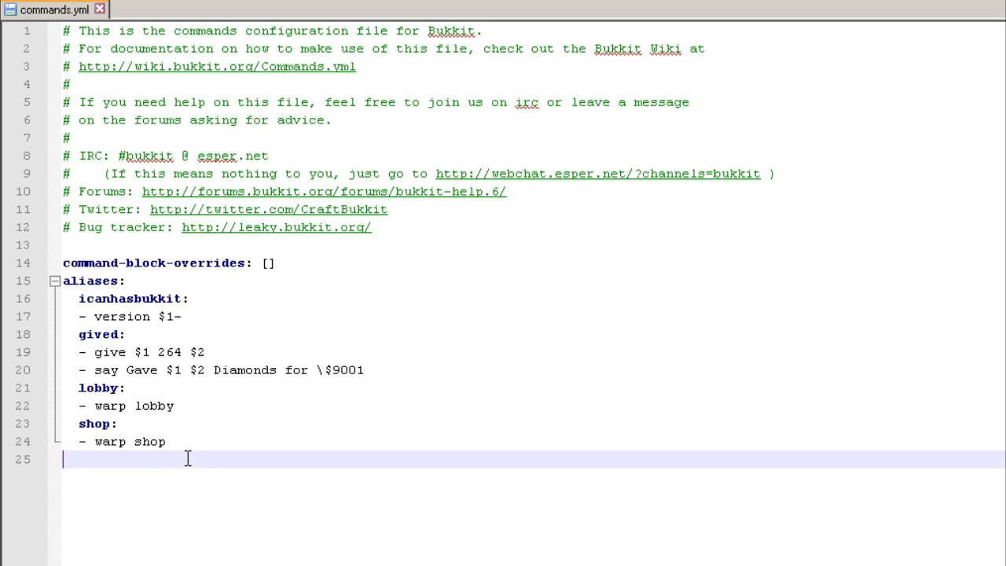
{"action": "key", "text": "BackSpace"}
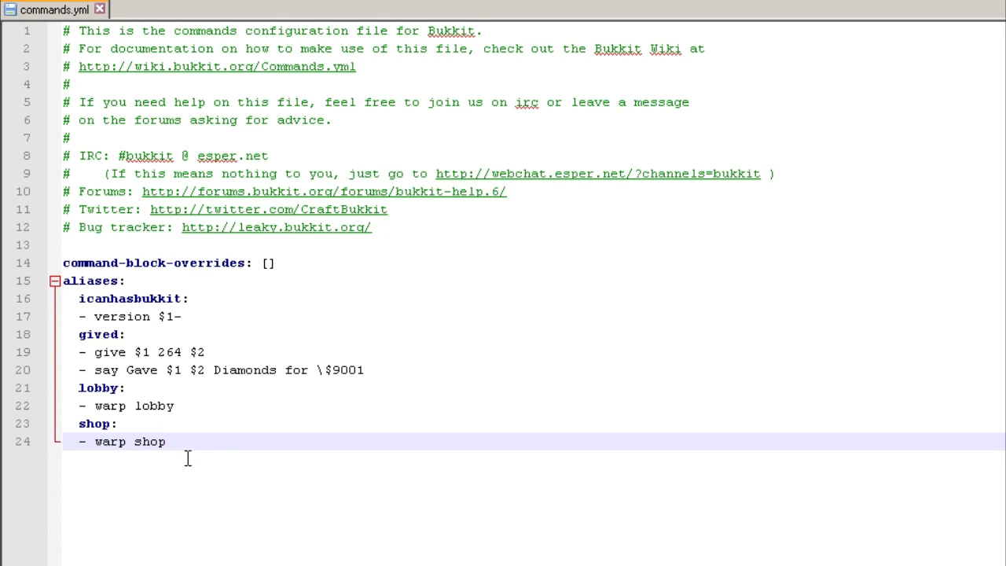
{"action": "left_click_drag", "start_coordinate": [167, 440], "coordinate": [123, 386]}
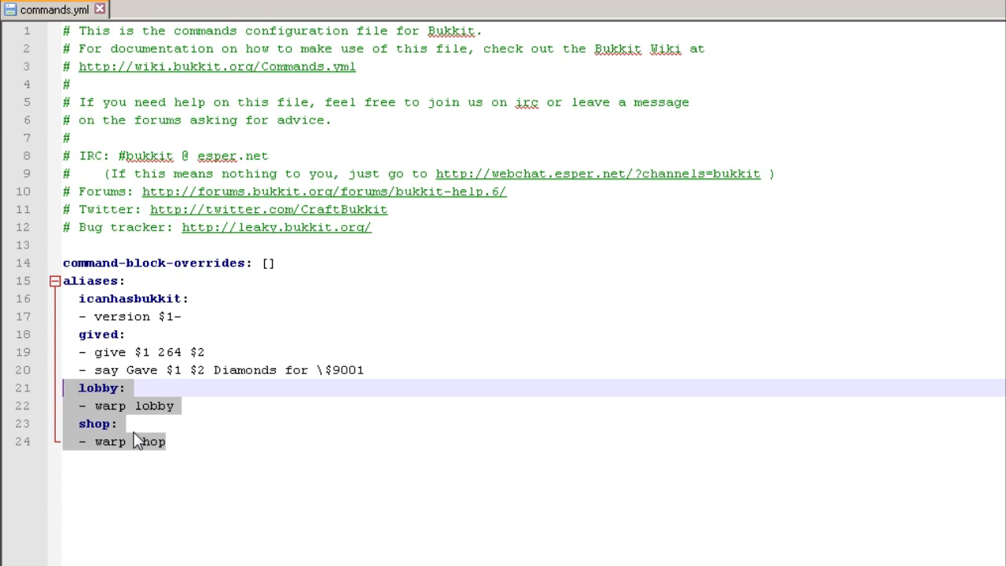
{"action": "left_click", "coordinate": [180, 428]}
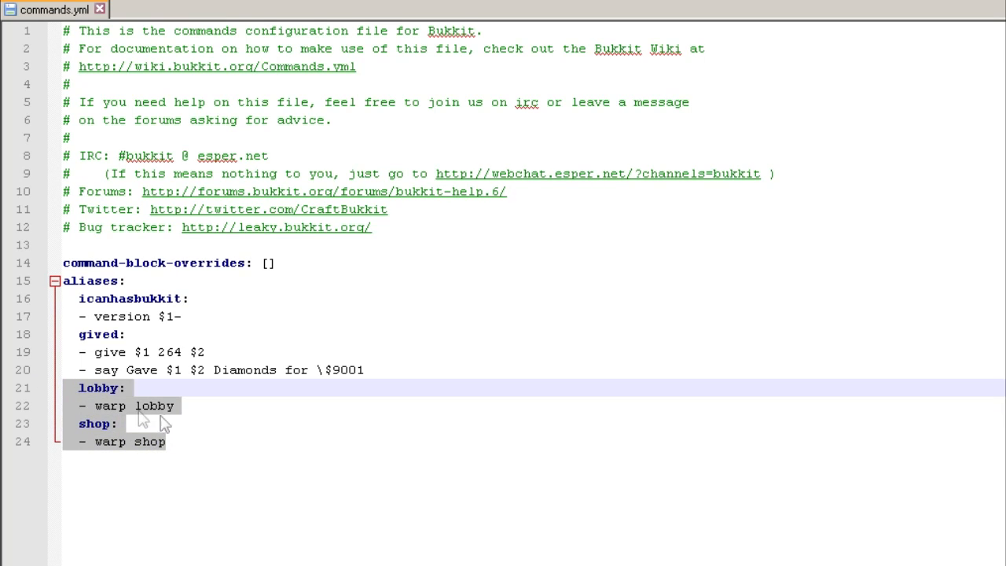
{"action": "left_click", "coordinate": [202, 440]}
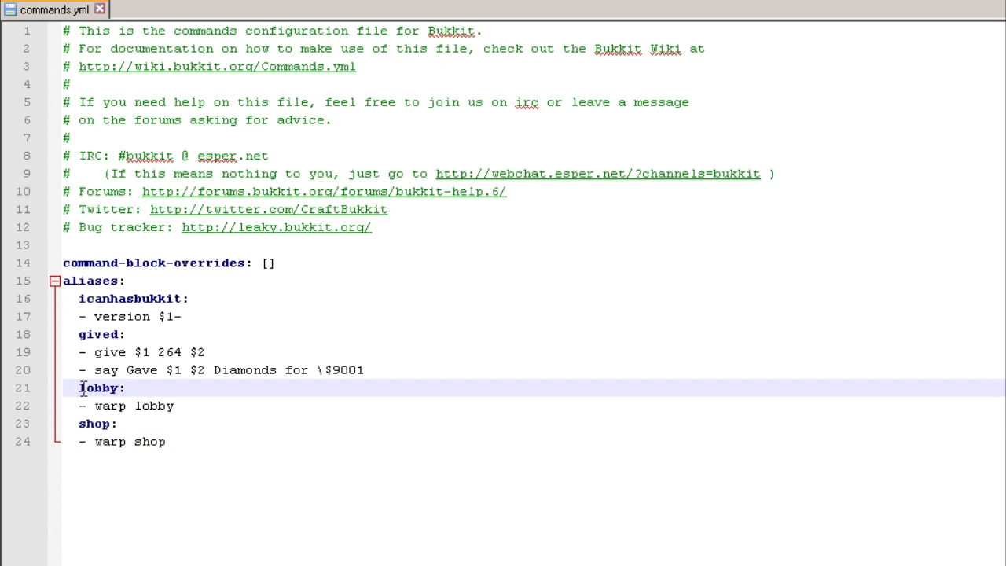
{"action": "double_click", "coordinate": [98, 386]}
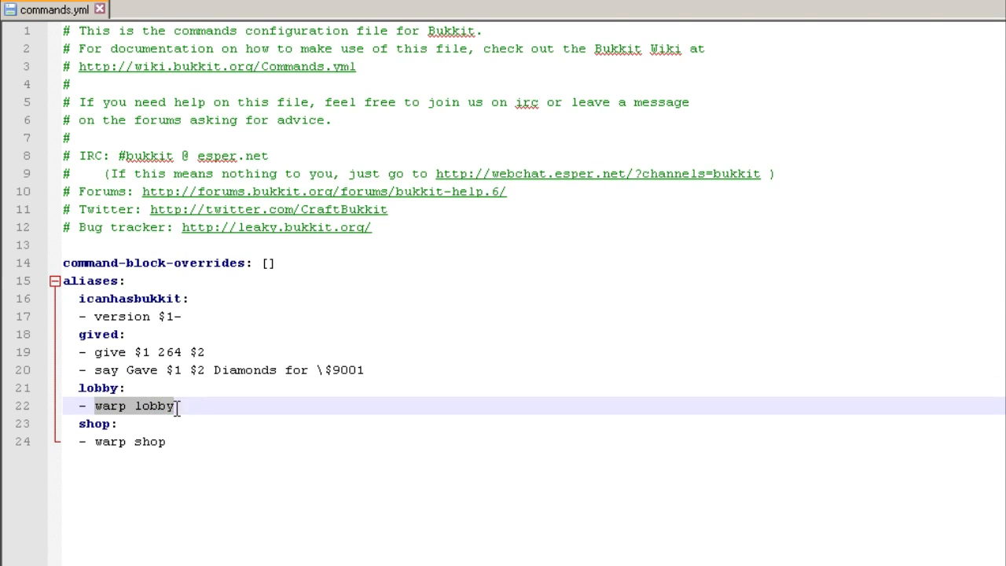
{"action": "double_click", "coordinate": [154, 405]}
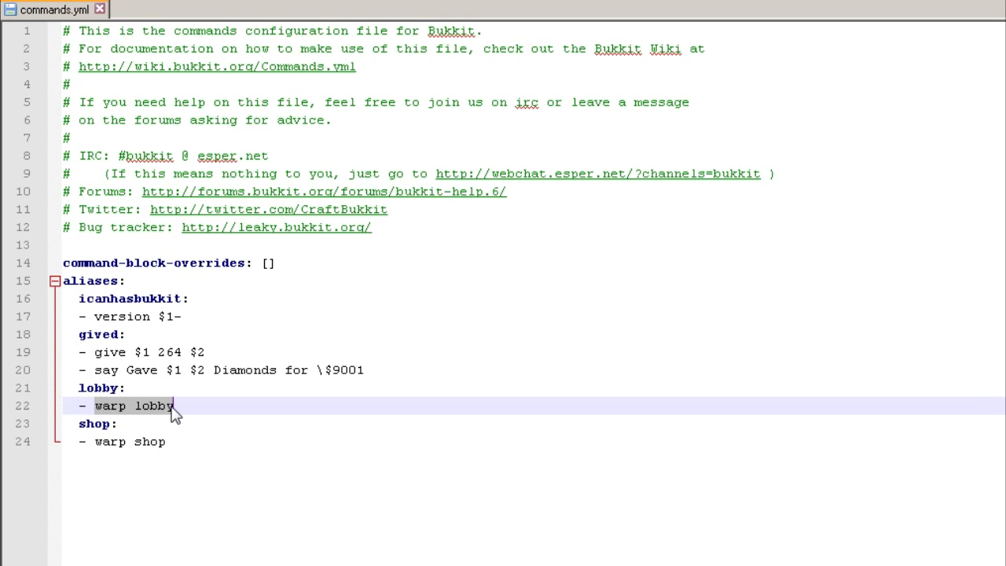
{"action": "left_click", "coordinate": [165, 442]}
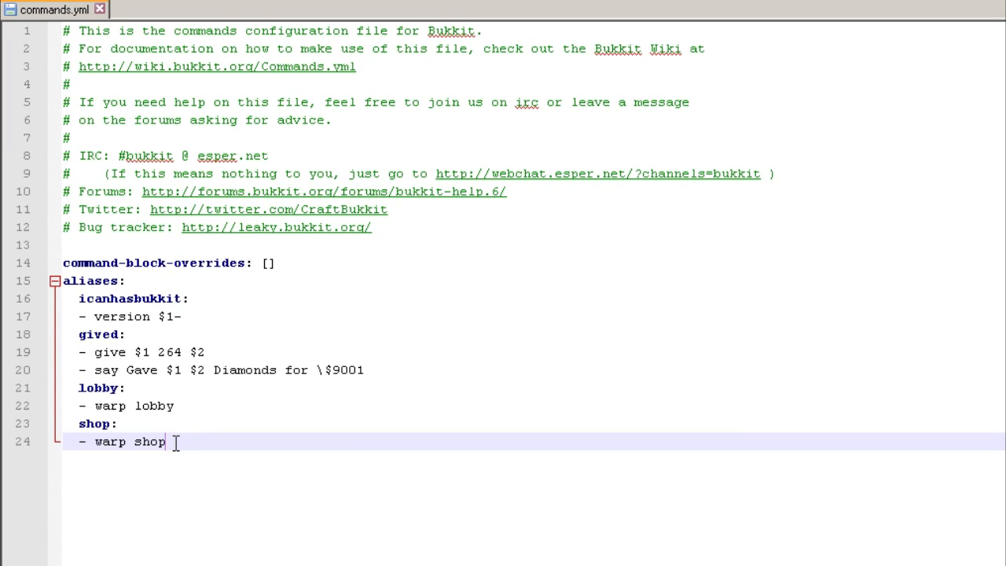
{"action": "left_click", "coordinate": [173, 405]}
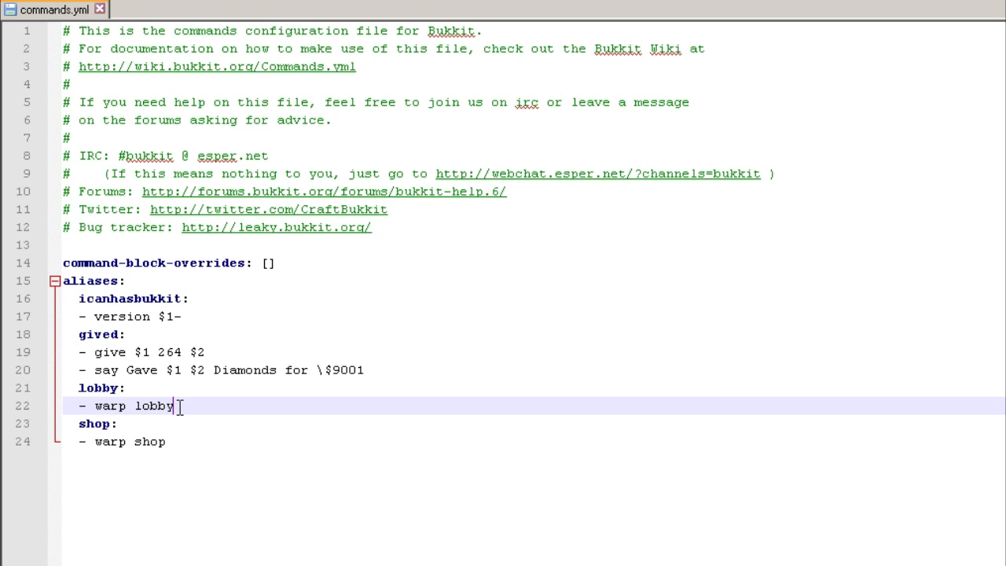
{"action": "double_click", "coordinate": [154, 405]}
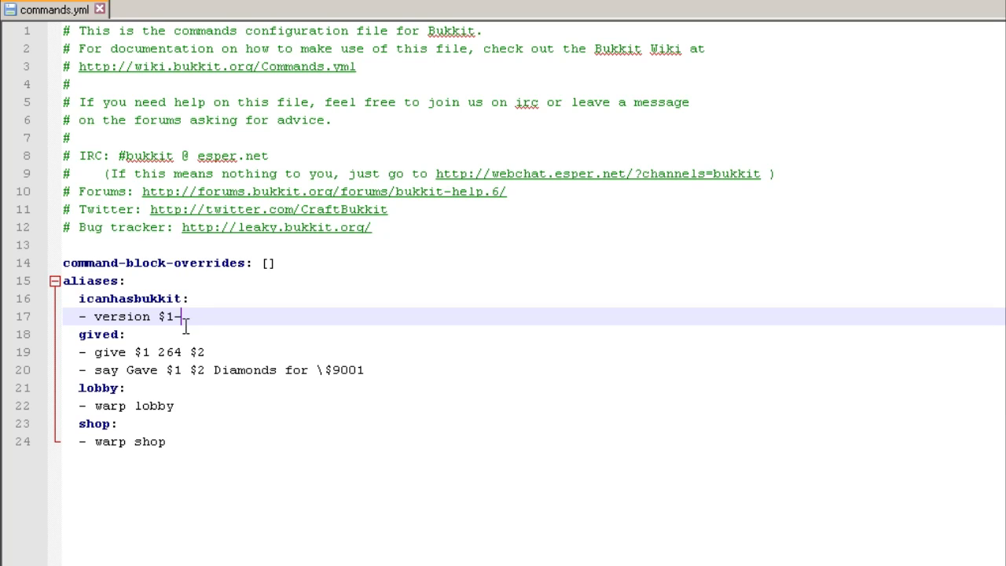
{"action": "mouse_move", "coordinate": [138, 359]}
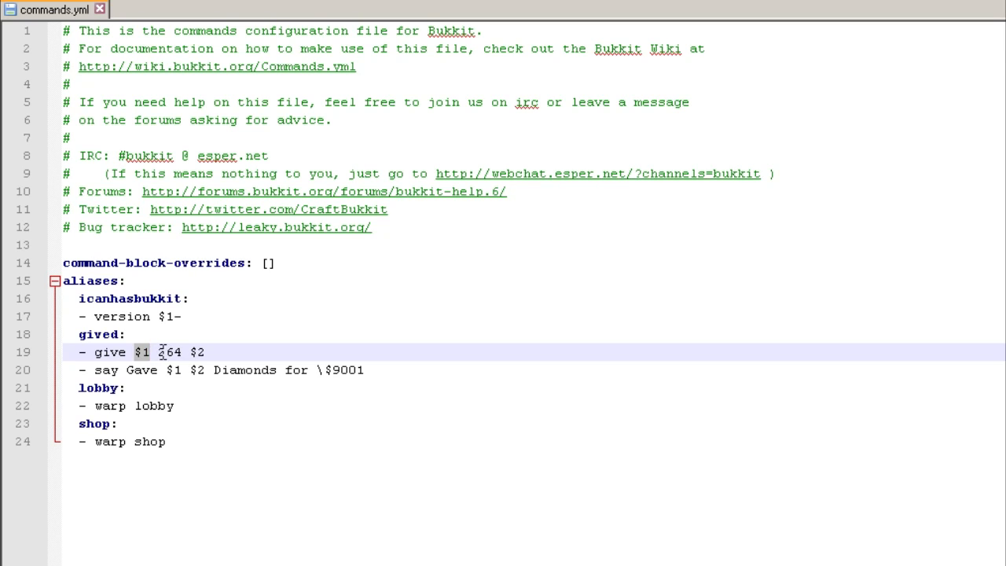
{"action": "double_click", "coordinate": [169, 352]}
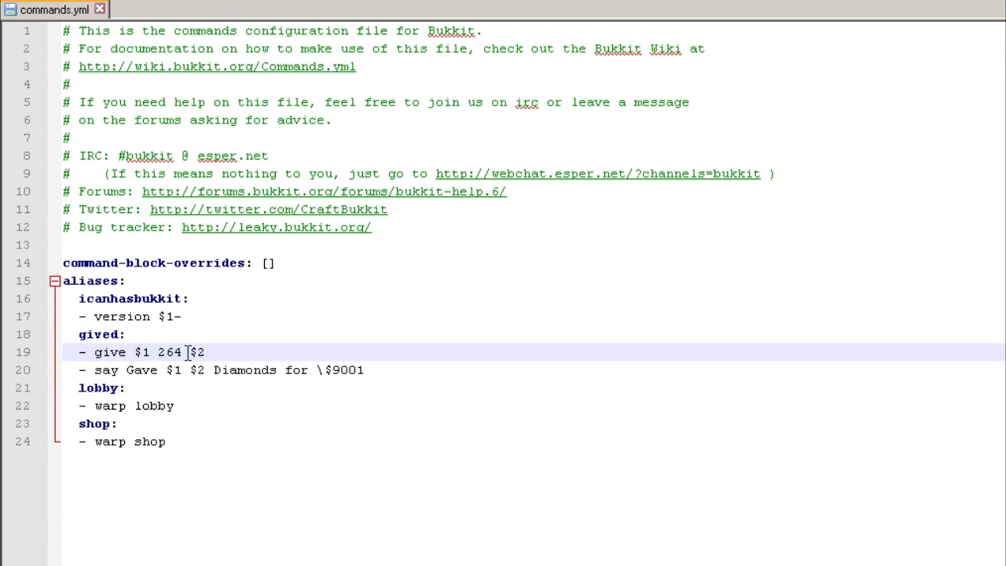
{"action": "double_click", "coordinate": [198, 352]}
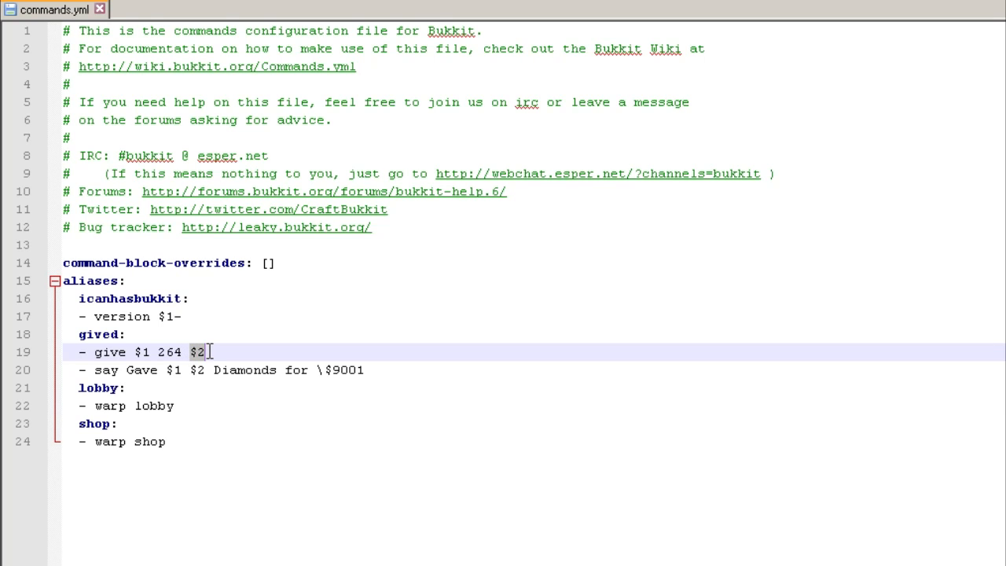
{"action": "mouse_move", "coordinate": [201, 359]}
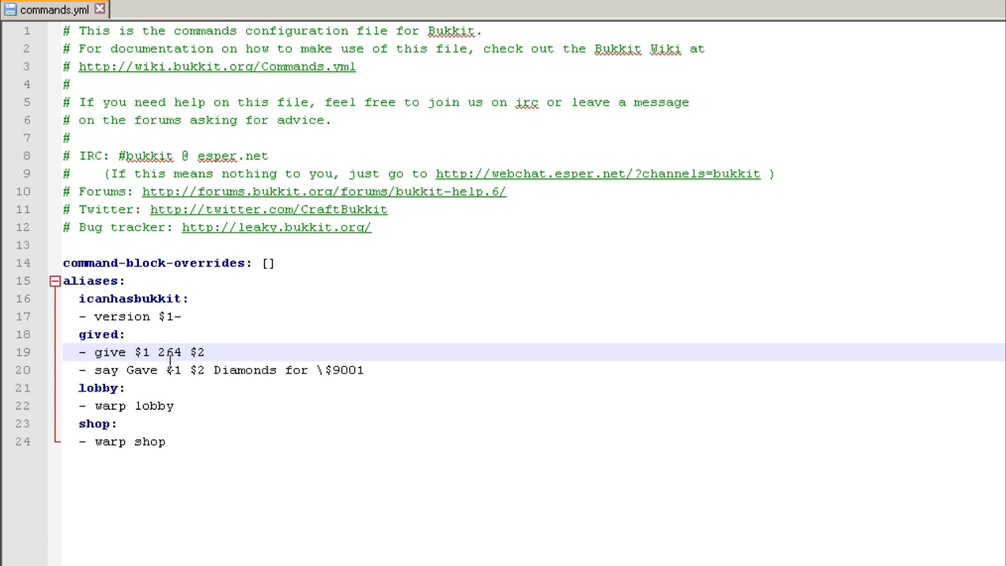
{"action": "mouse_move", "coordinate": [101, 371]}
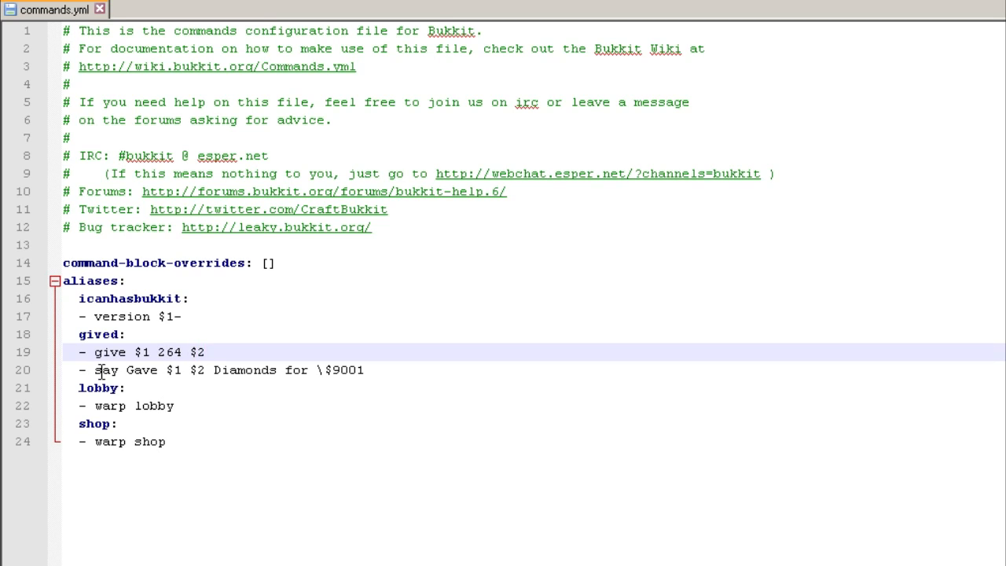
{"action": "left_click", "coordinate": [179, 371]}
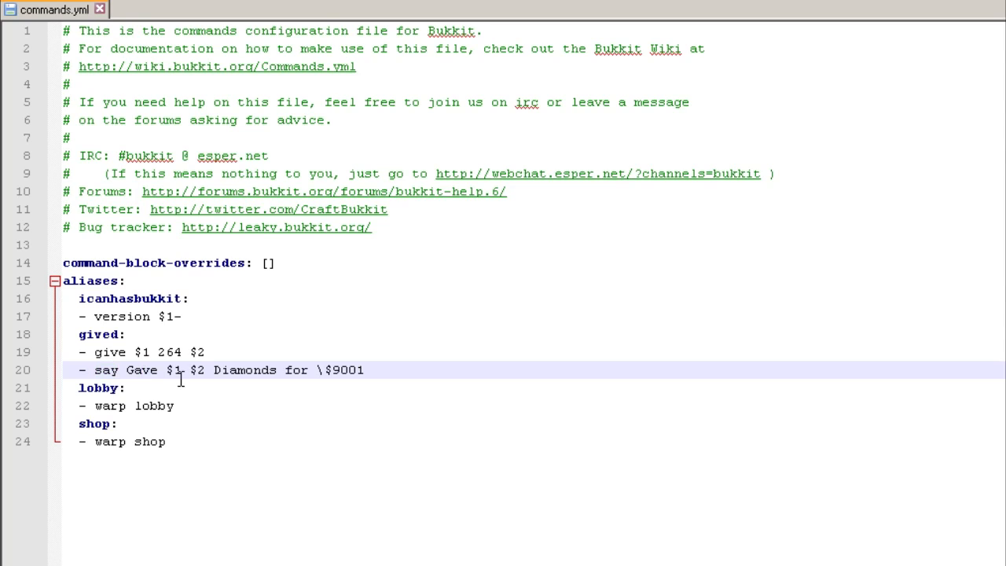
{"action": "left_click", "coordinate": [172, 369]}
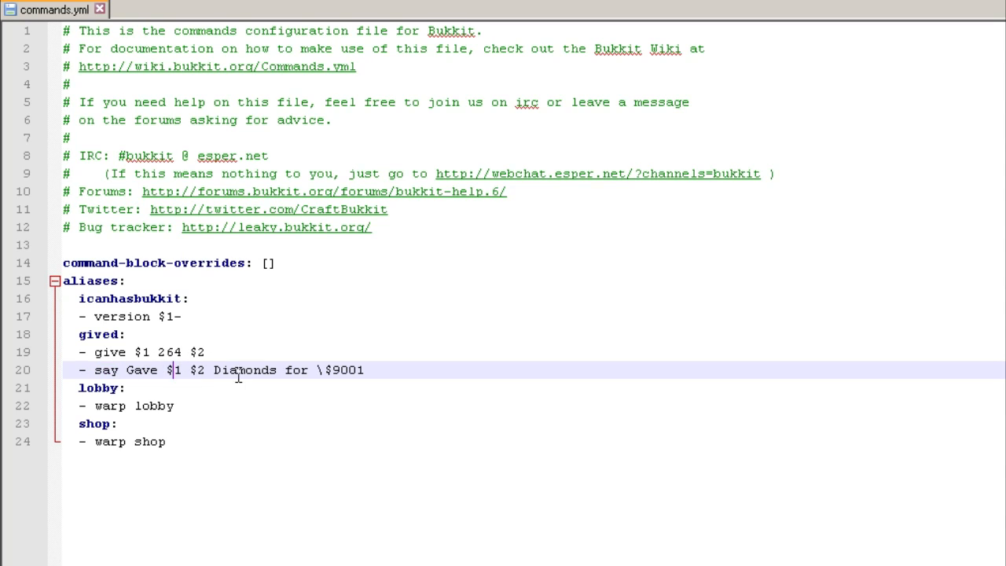
{"action": "mouse_move", "coordinate": [318, 374]}
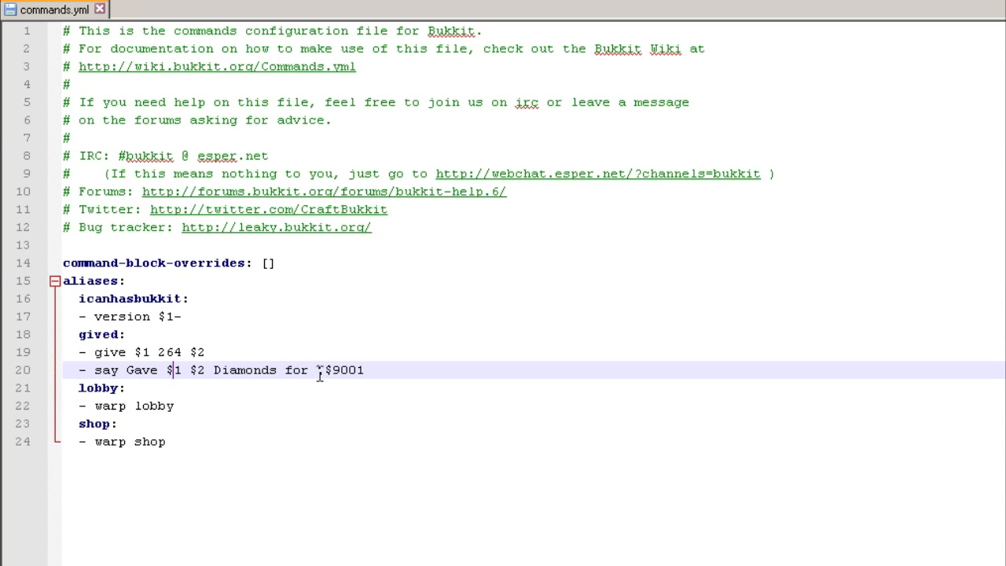
{"action": "type", "text": "\\"}
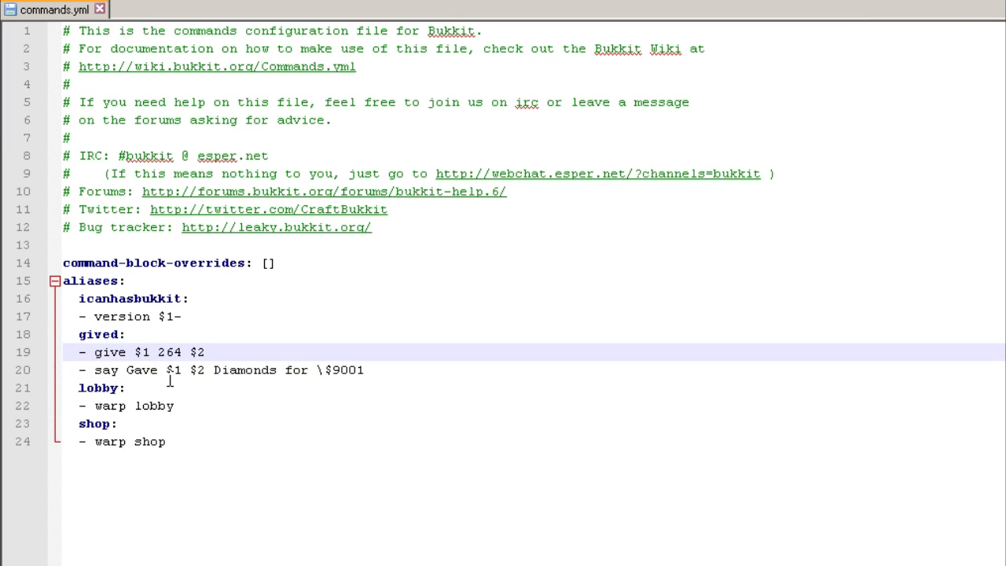
{"action": "type", "text": "$"}
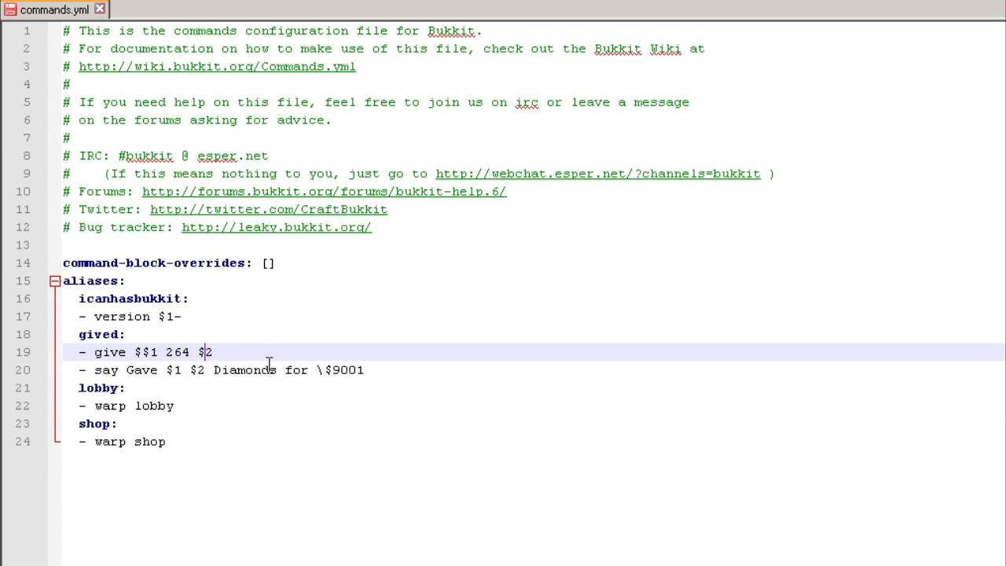
{"action": "key", "text": "BackSpace"}
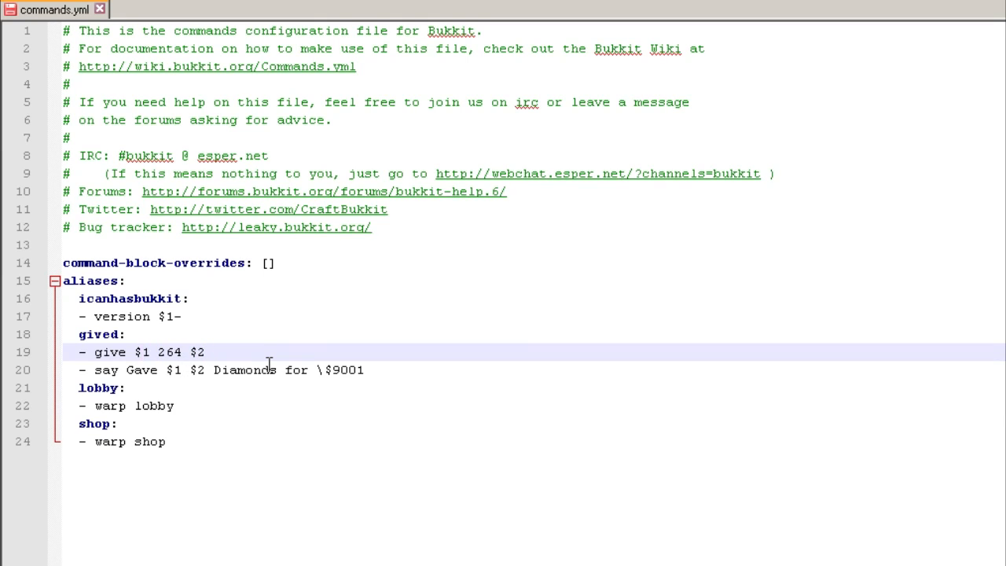
{"action": "left_click", "coordinate": [208, 352]}
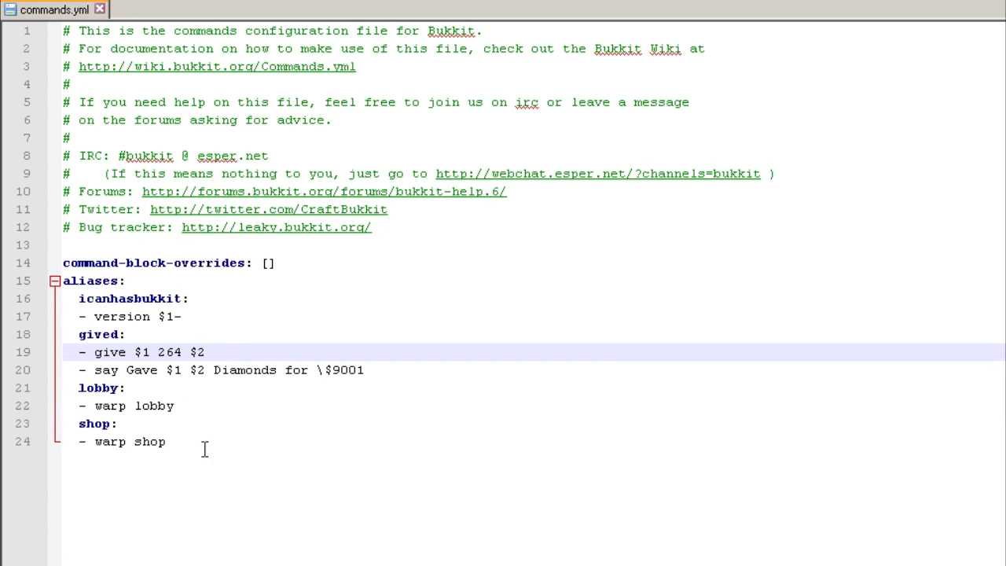
{"action": "left_click", "coordinate": [167, 442]}
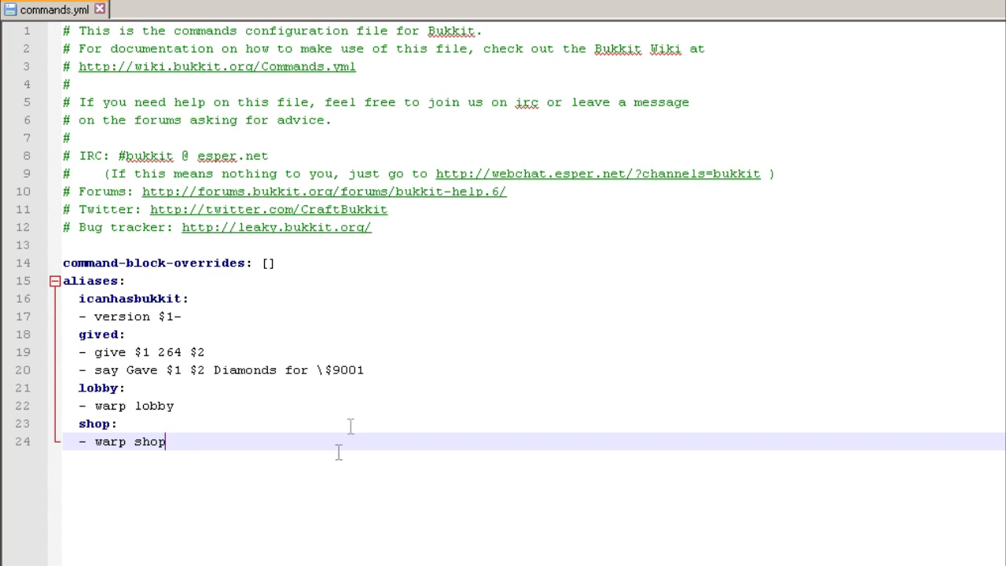
{"action": "mouse_move", "coordinate": [321, 443]}
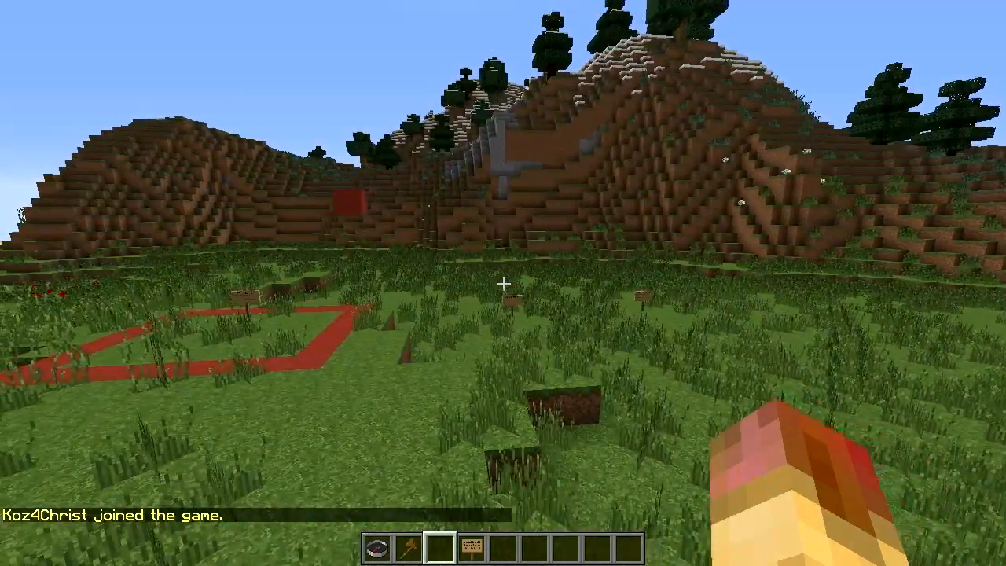
{"action": "mouse_move", "coordinate": [503, 283]}
{"action": "type", "text": "/"}
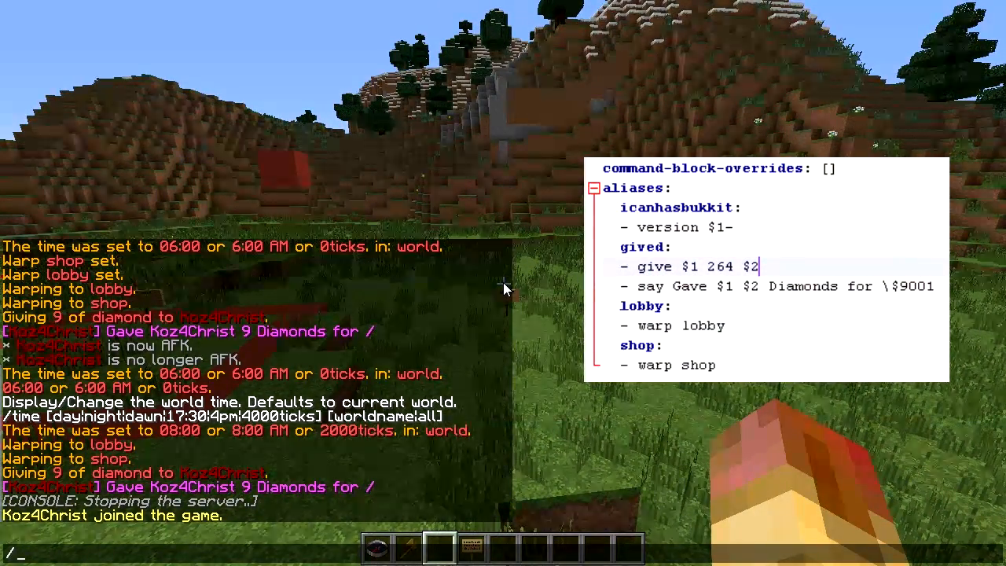
- Run the shop alias in chat, then start entering the gived alias
{"action": "type", "text": "shop"}
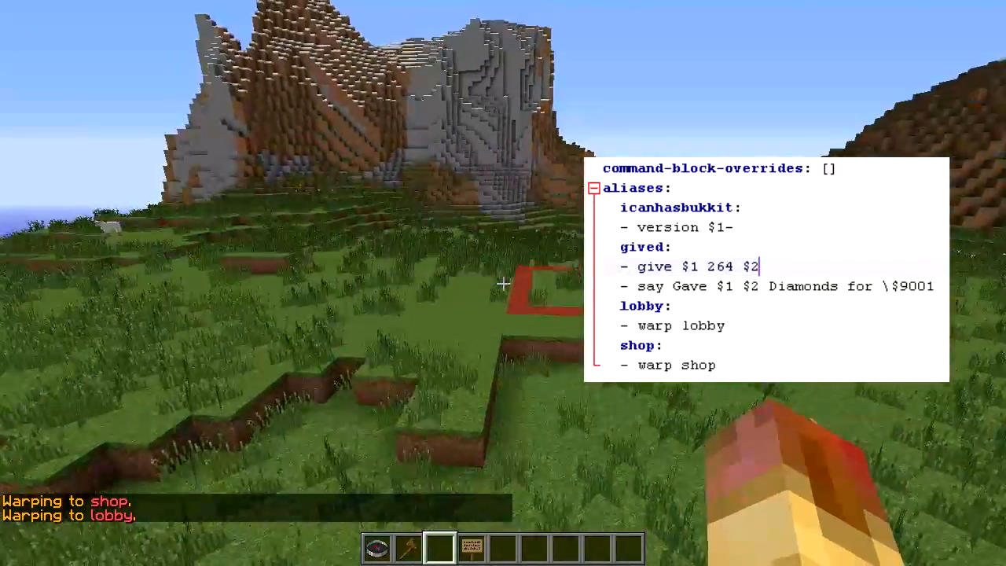
{"action": "type", "text": "/gived k"}
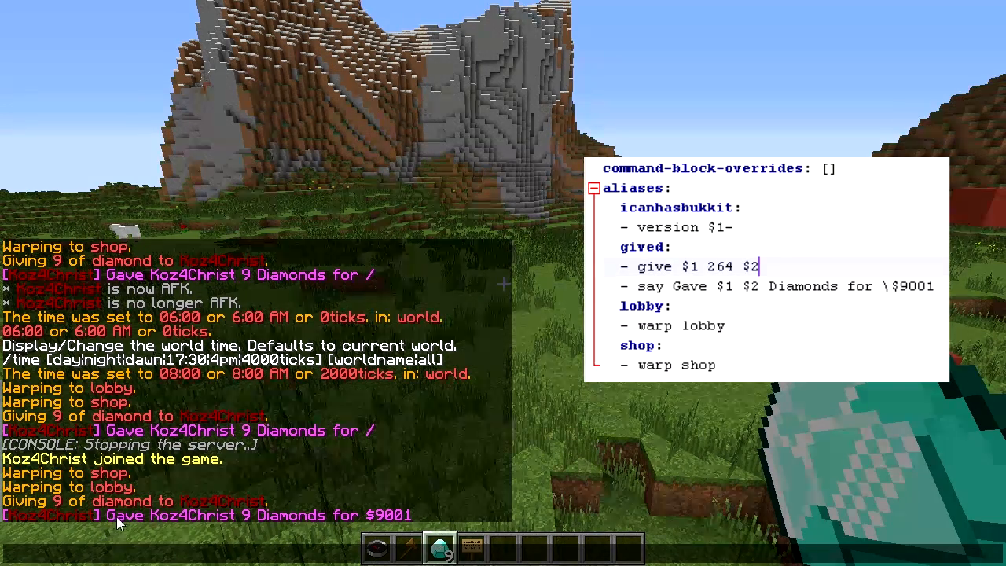
{"action": "mouse_move", "coordinate": [139, 528]}
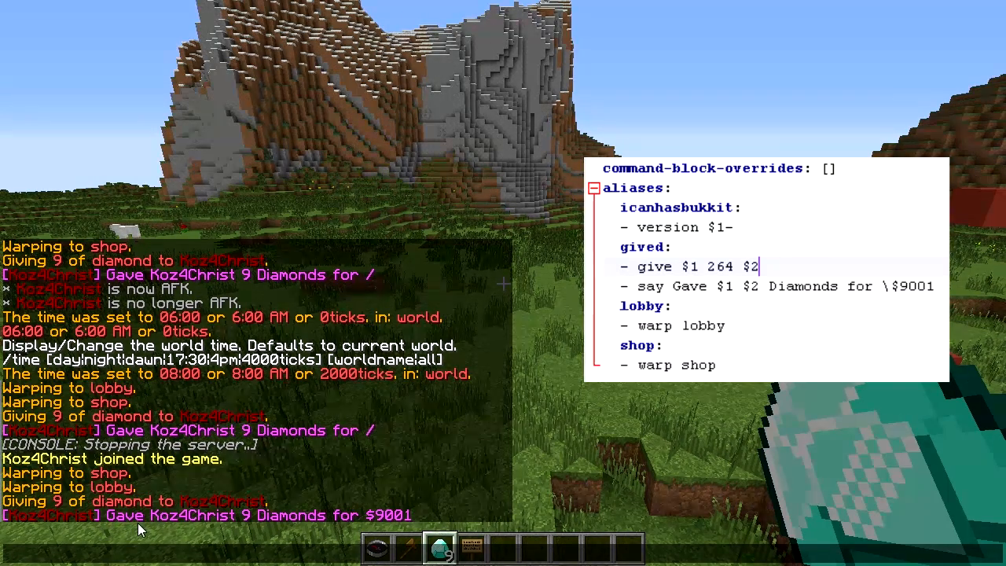
{"action": "mouse_move", "coordinate": [173, 522]}
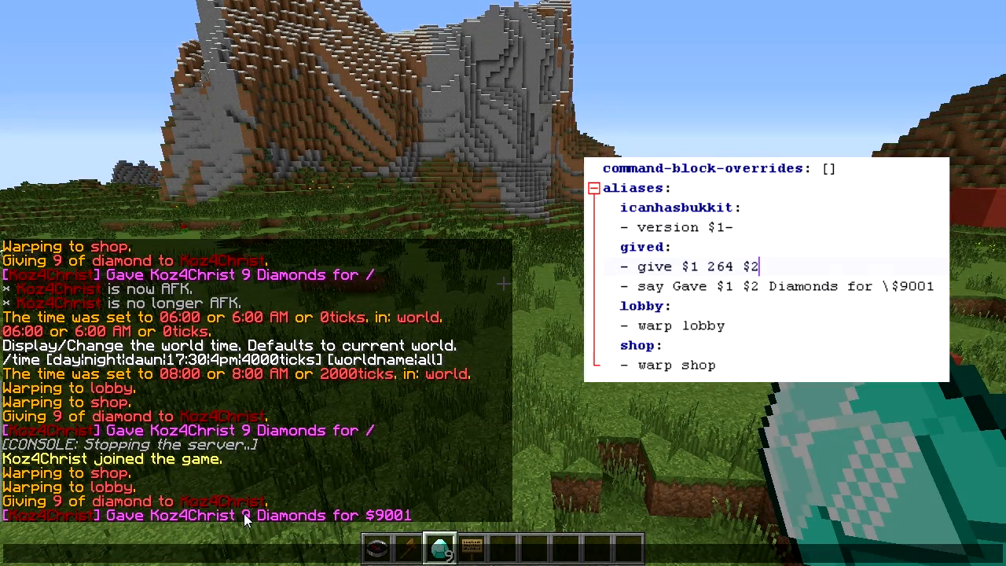
- Run /gived Koz4Christ 9, then again for 100 diamonds with the $9001 message
{"action": "type", "text": "/gived Koz4Christ 9"}
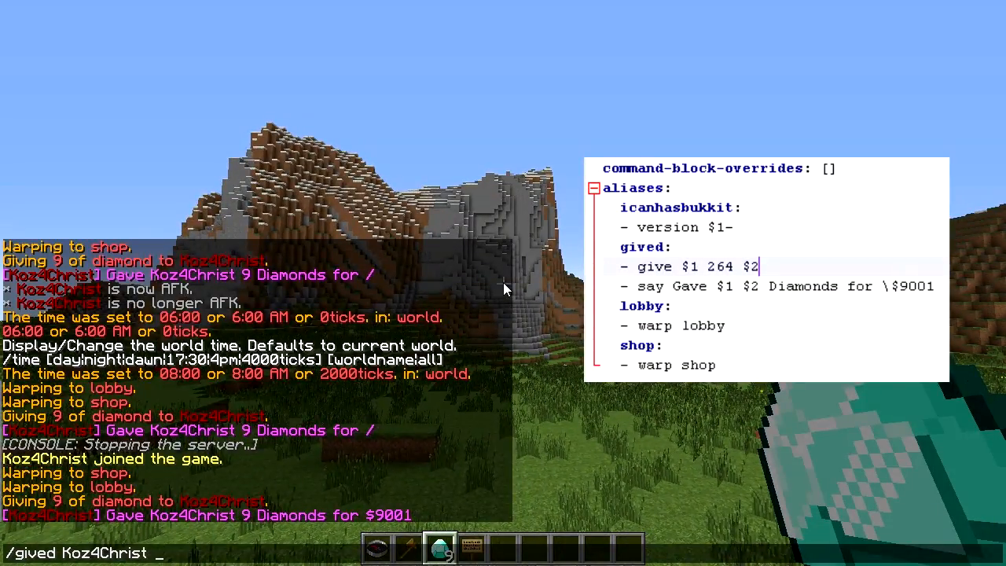
{"action": "key", "text": "enter"}
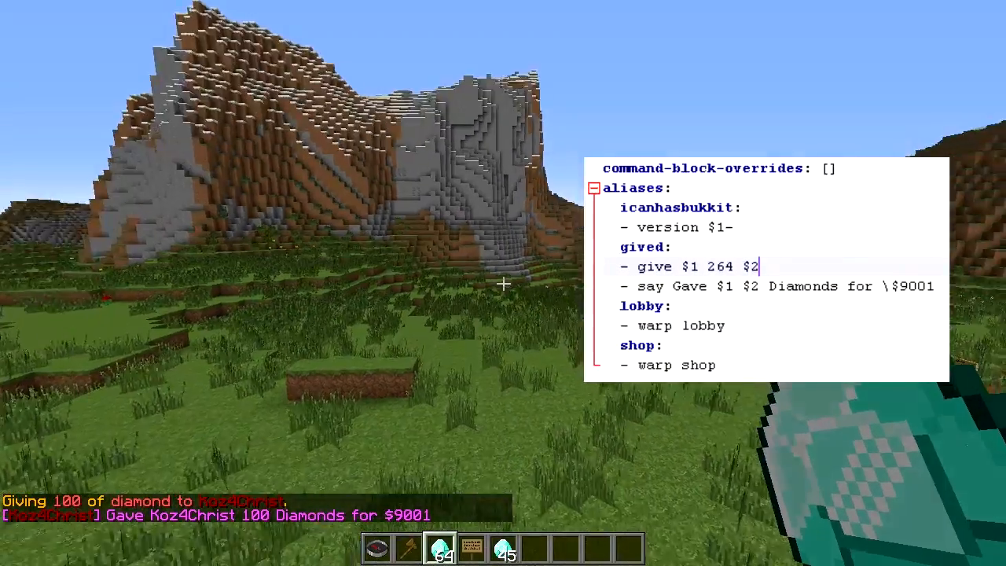